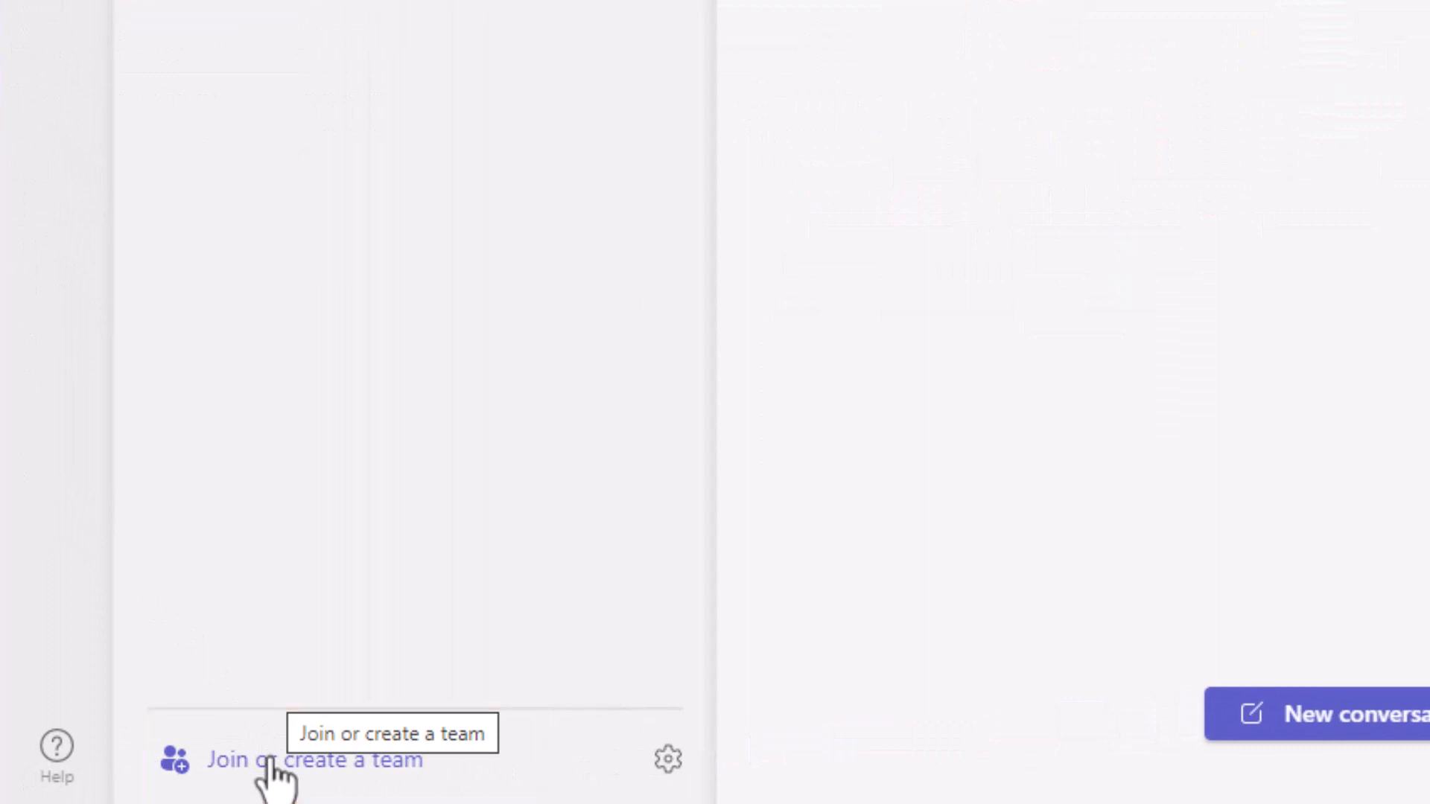
# Step: Start building a new team from the Join or create a team page
pyautogui.click(284, 782)
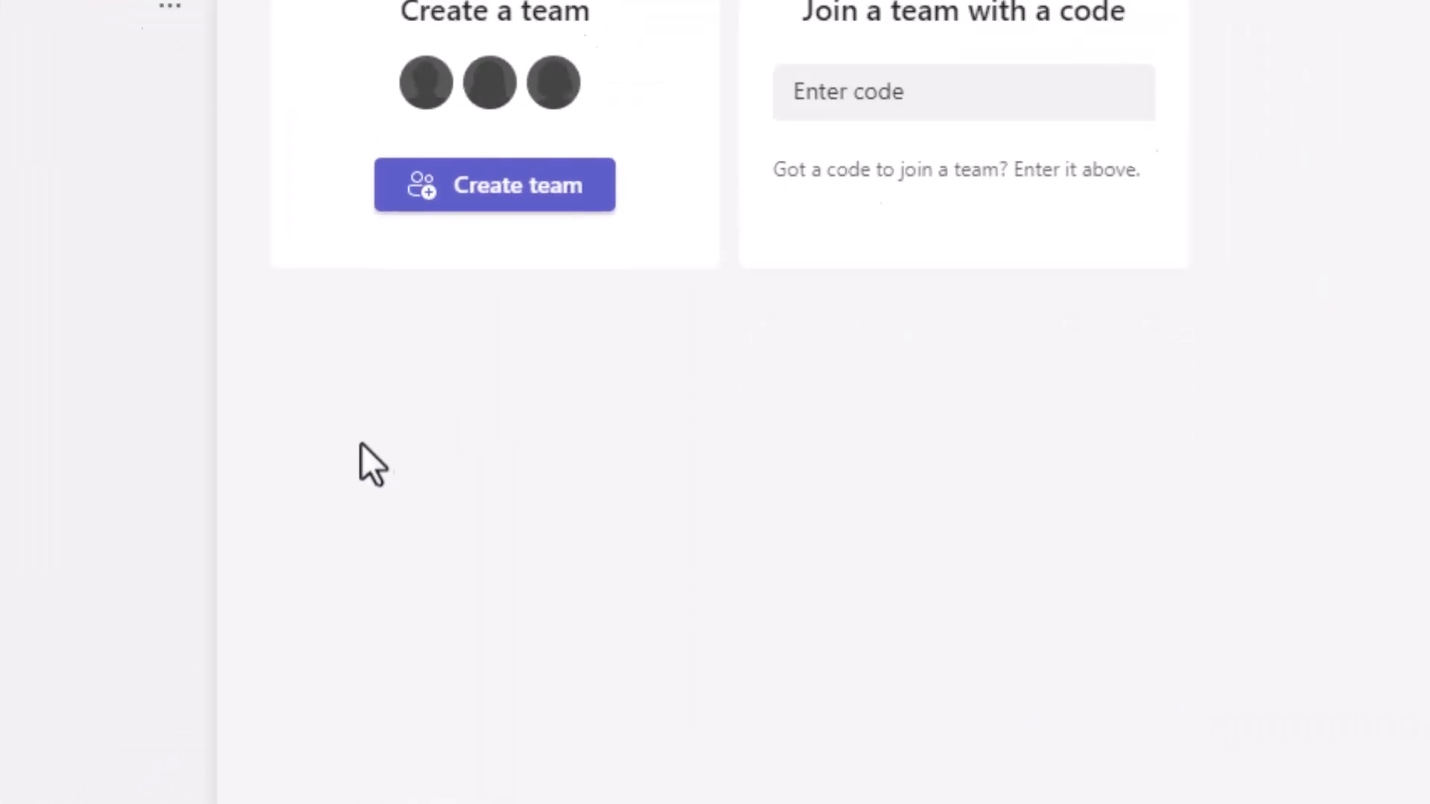
pyautogui.click(495, 185)
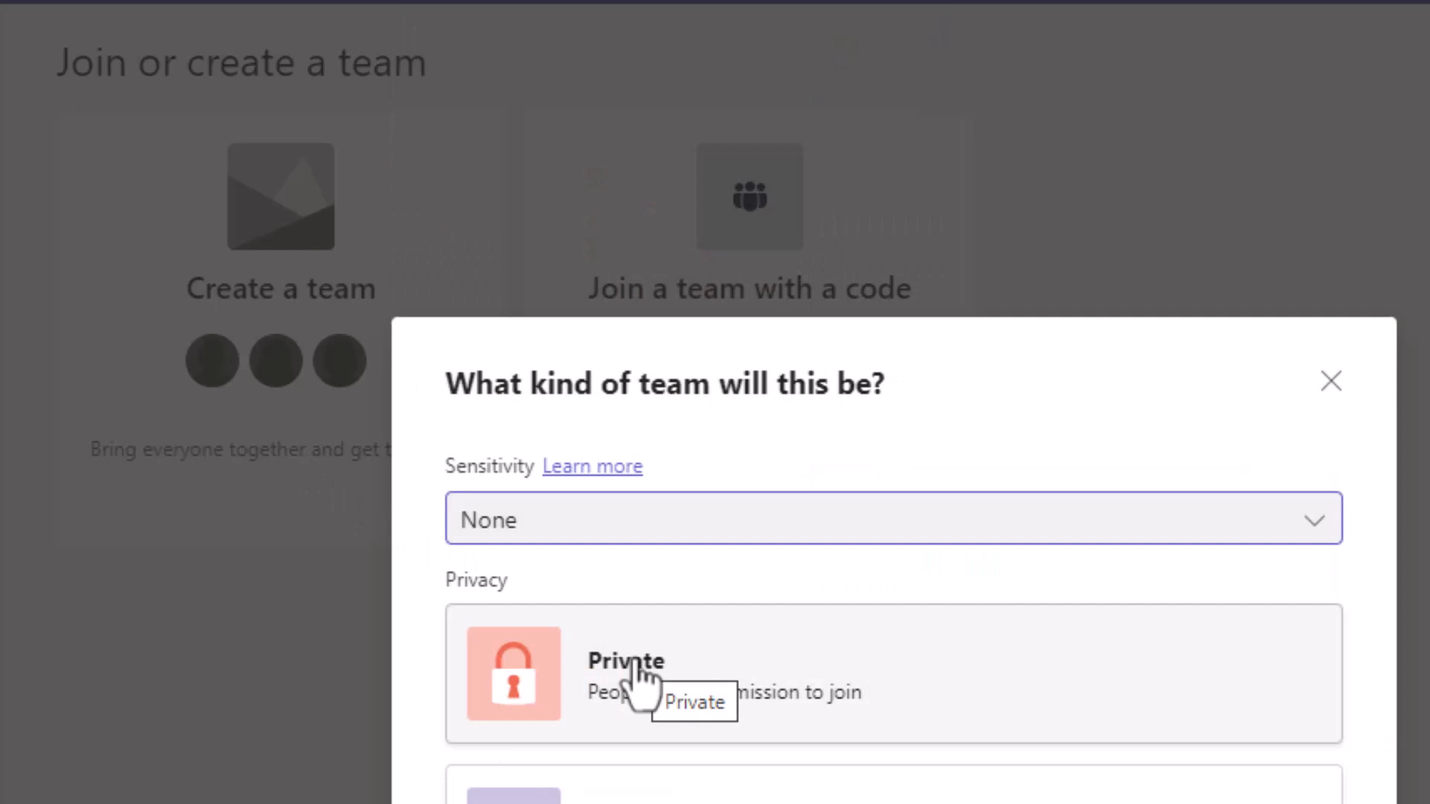
pyautogui.moveTo(973, 700)
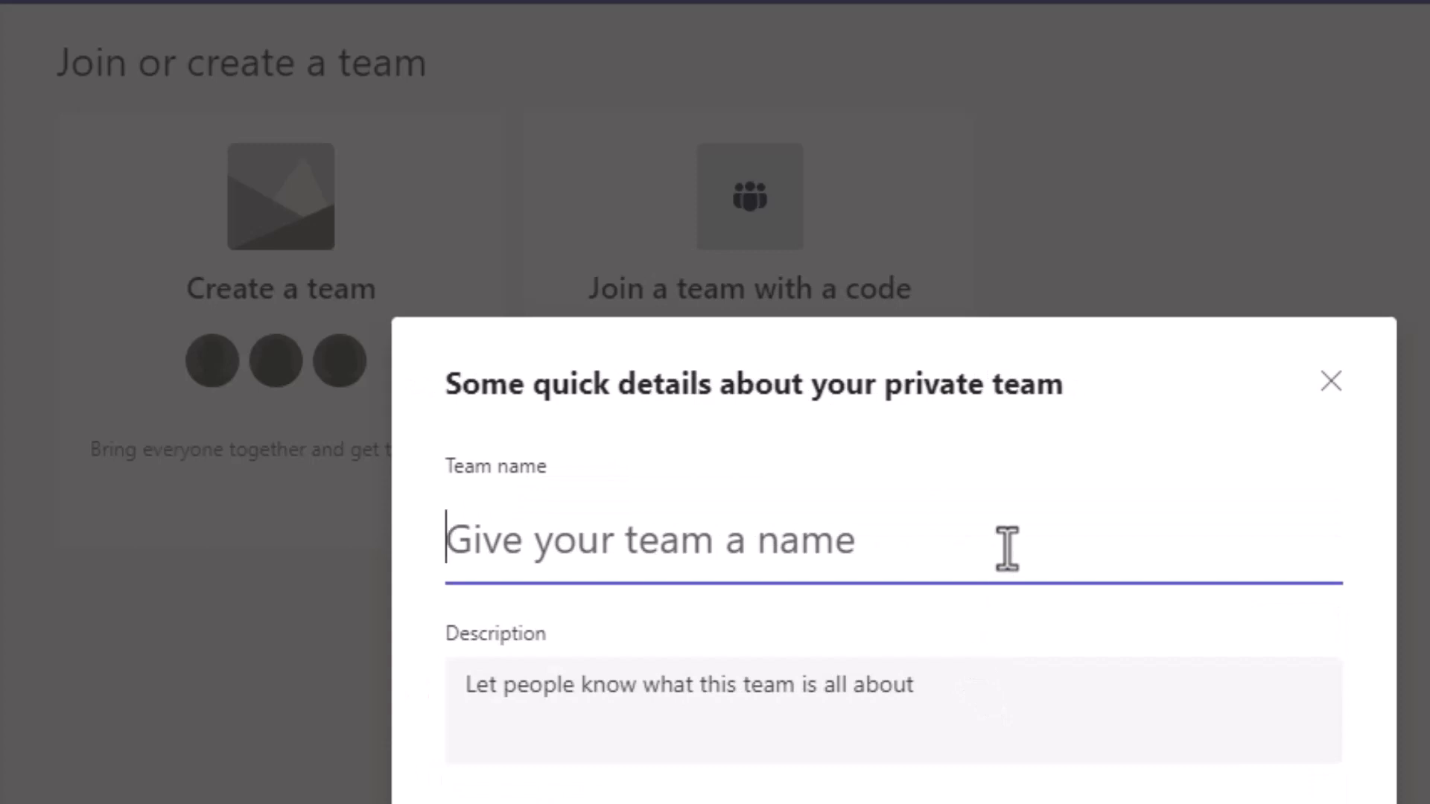
# Step: Name the team 'Virtual Campus' with description 'A place where learners learn'
pyautogui.write('Virtual Campus')
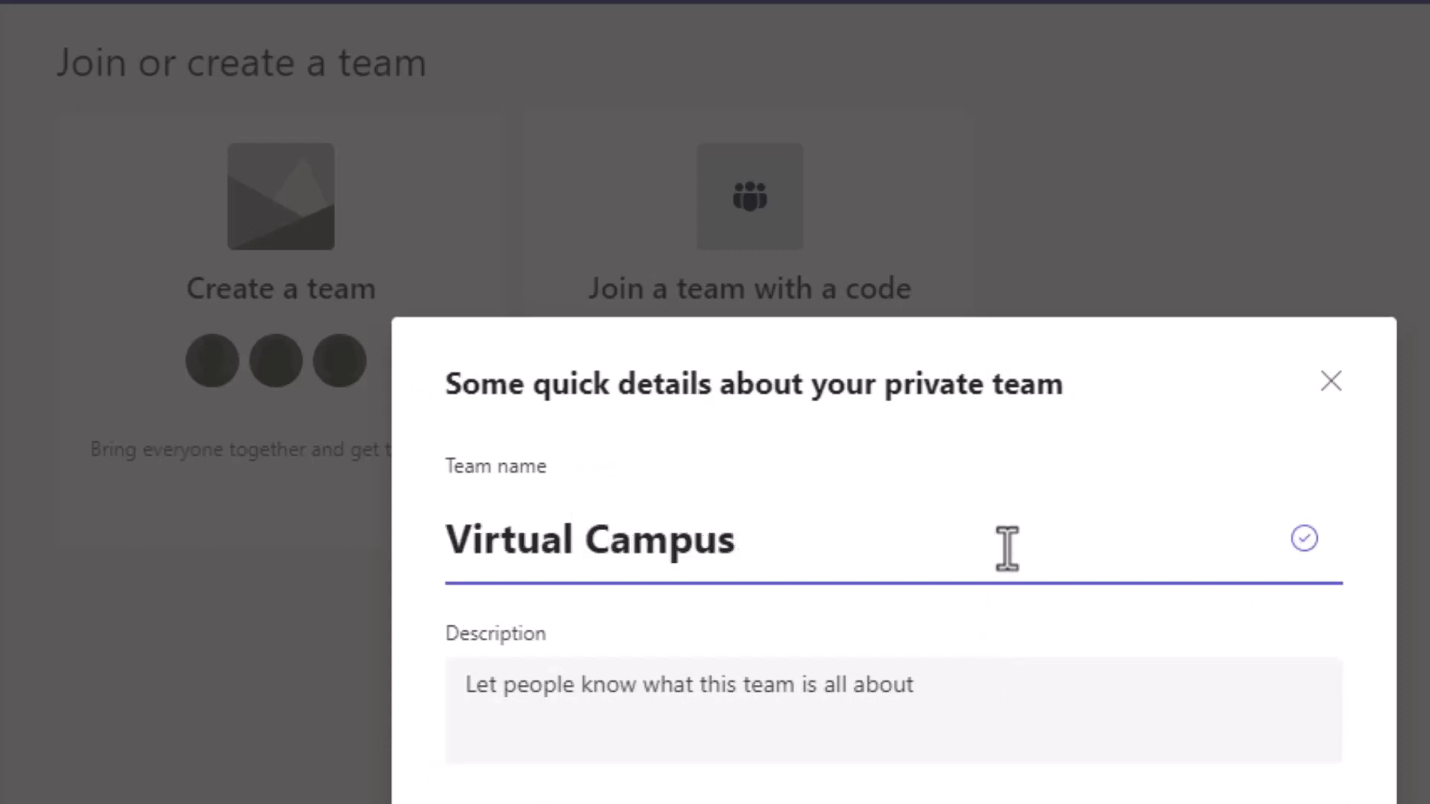
pyautogui.write('A place where learne')
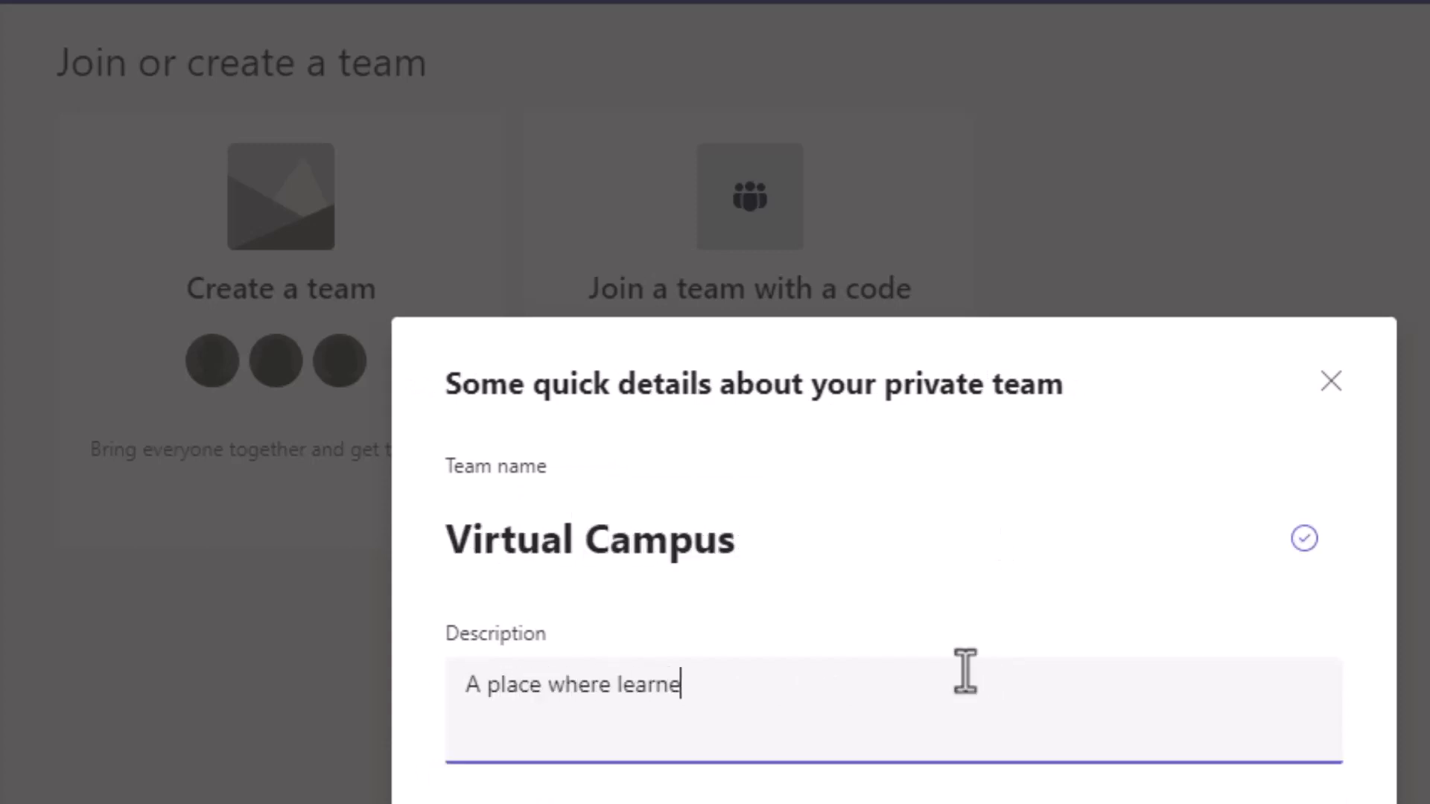
pyautogui.write('rs learn')
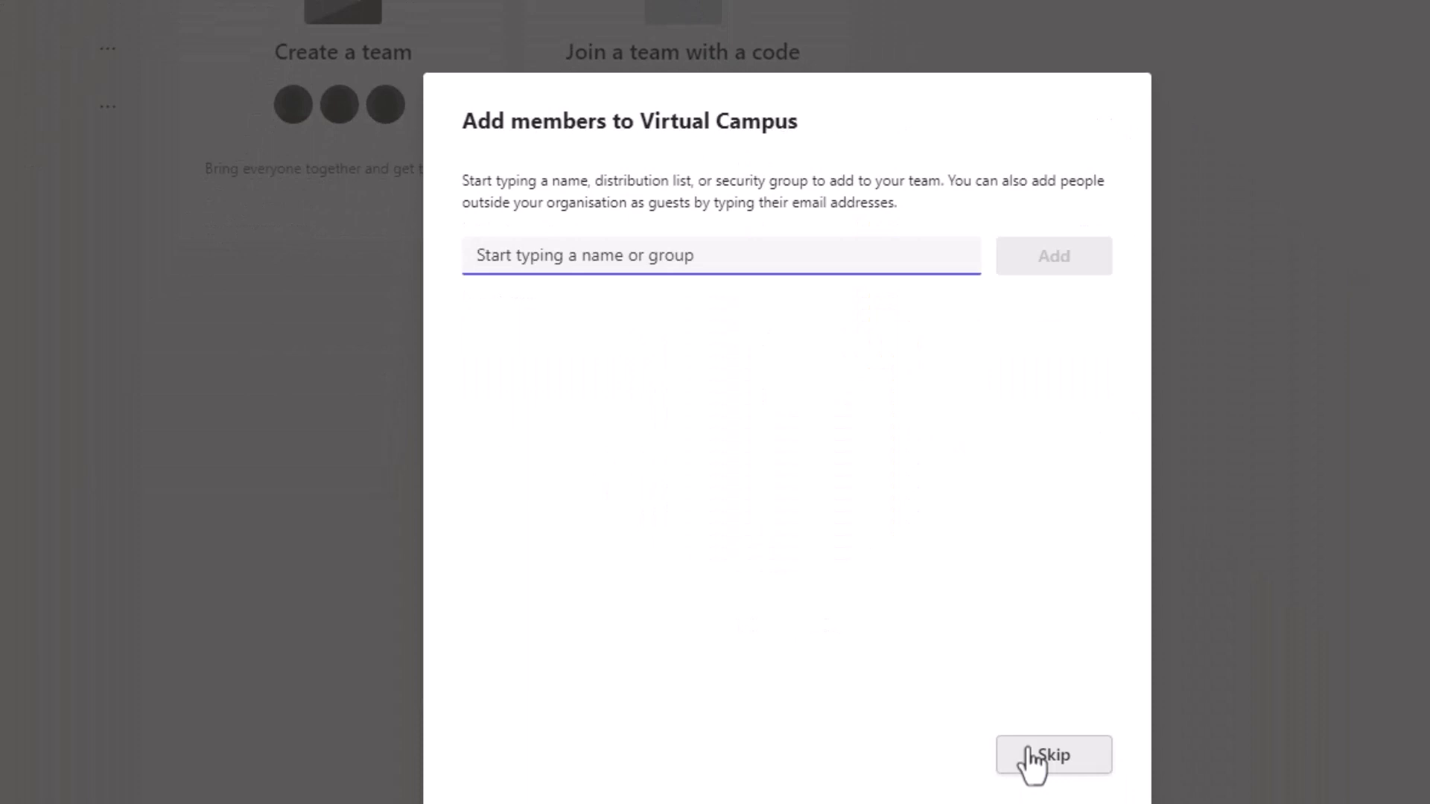
pyautogui.moveTo(795, 318)
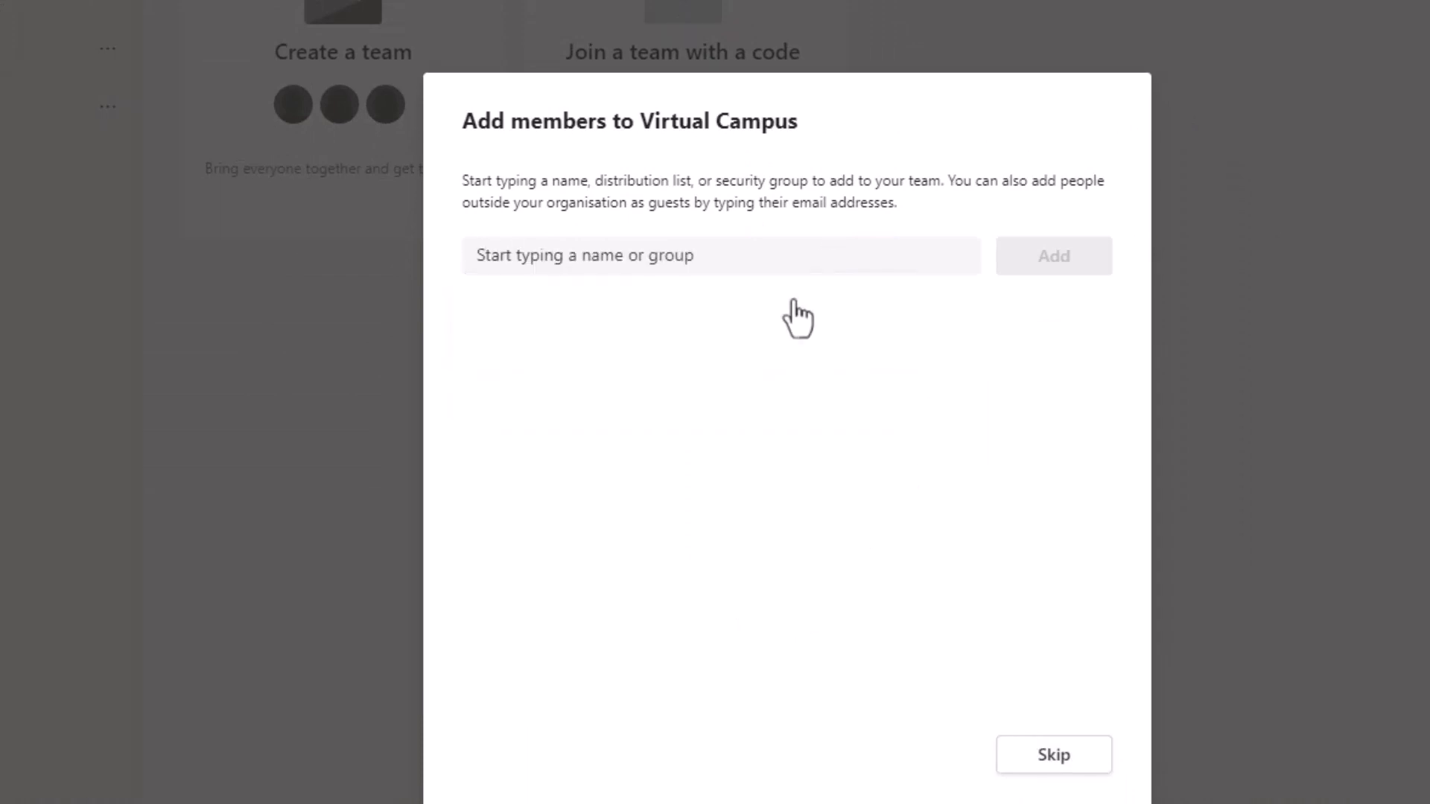
# Step: Add two people to Virtual Campus and give the first one the Owner role
pyautogui.write('abn')
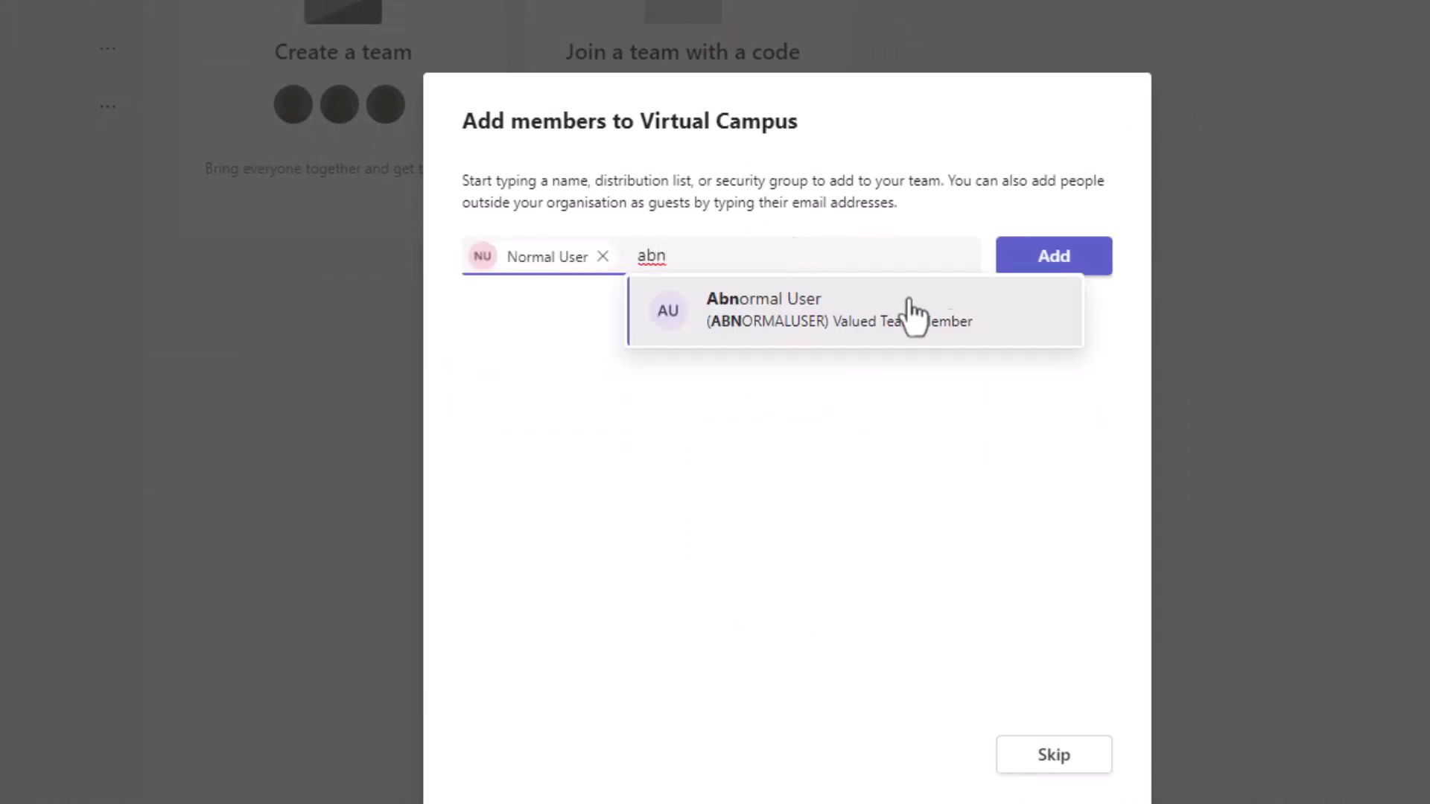
pyautogui.click(791, 310)
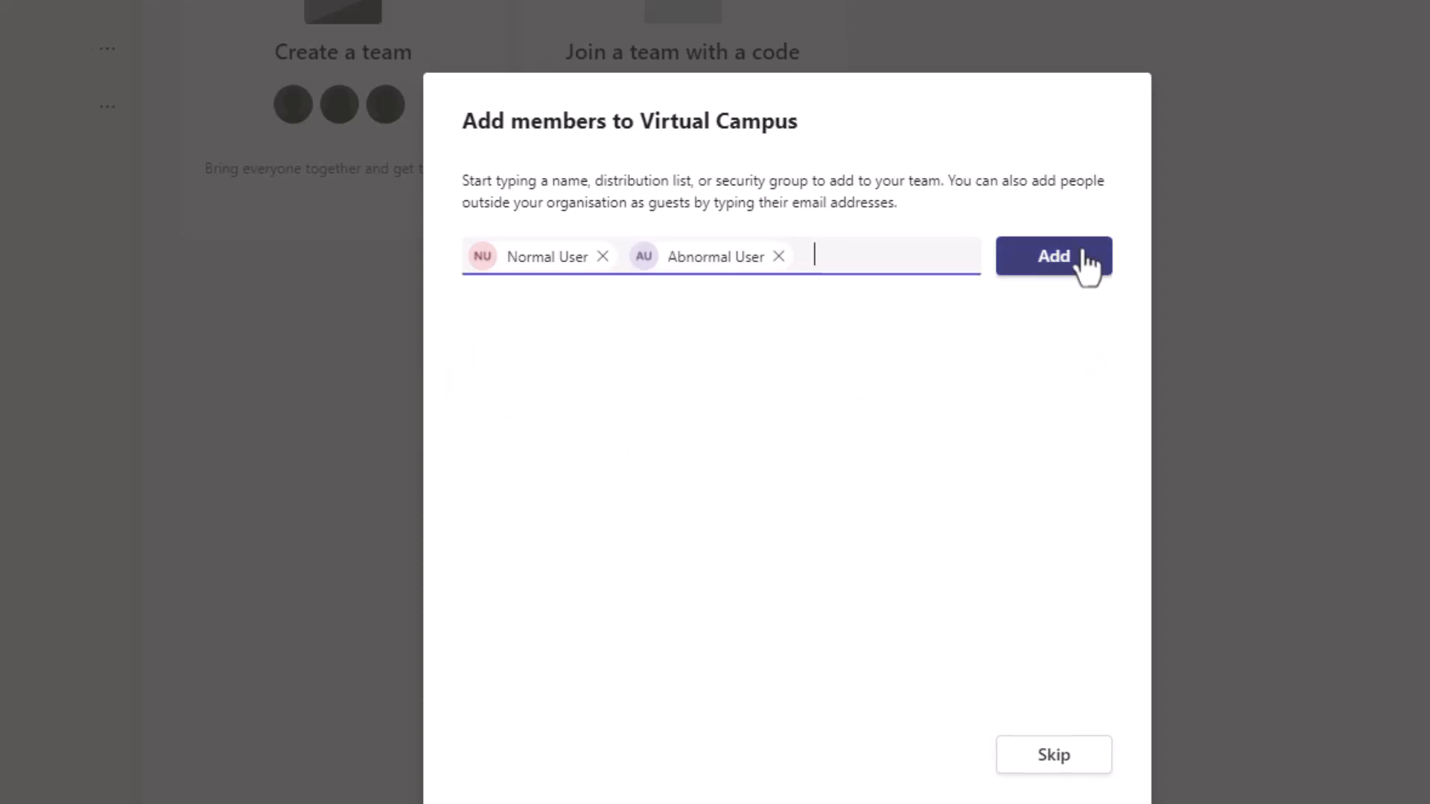
pyautogui.click(1054, 255)
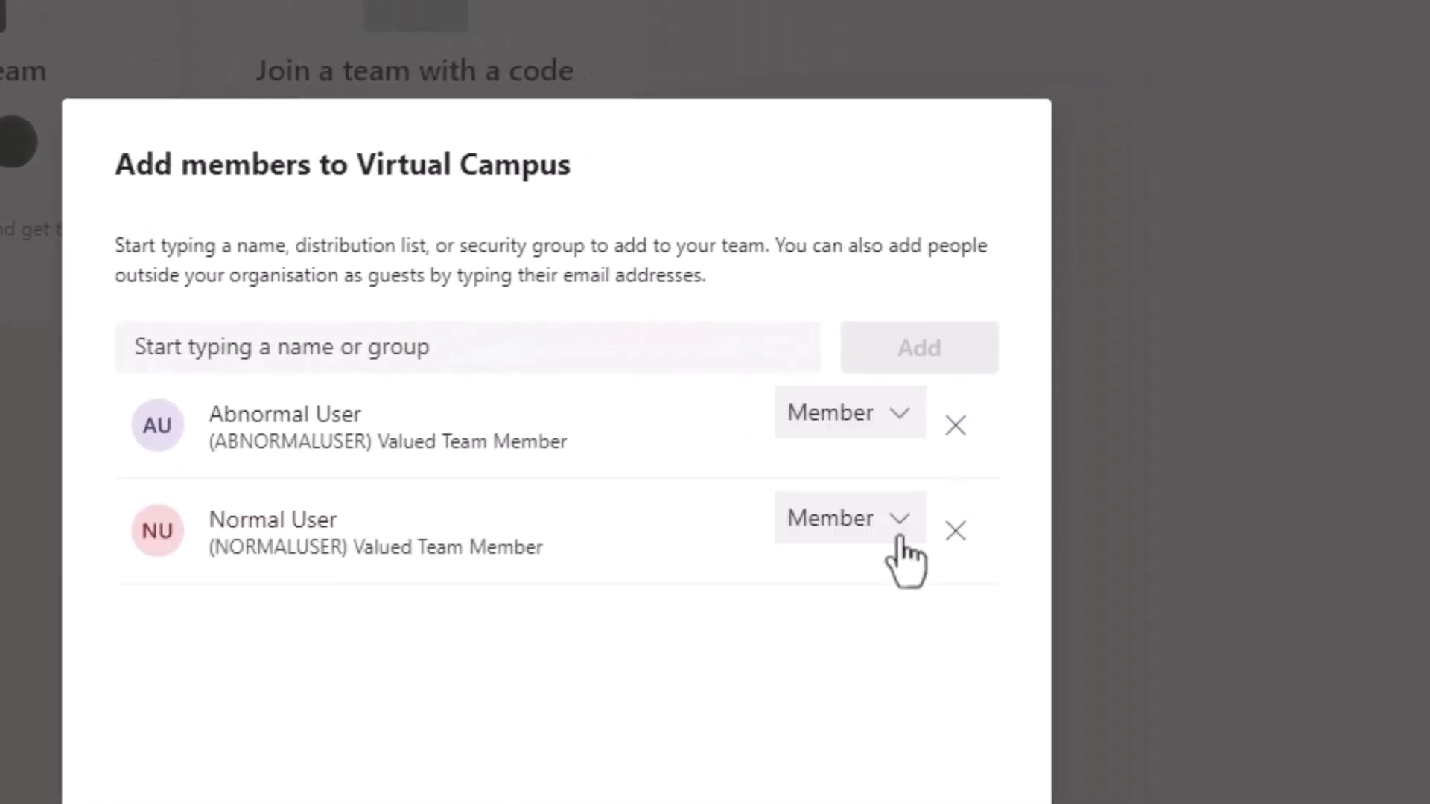
pyautogui.click(848, 519)
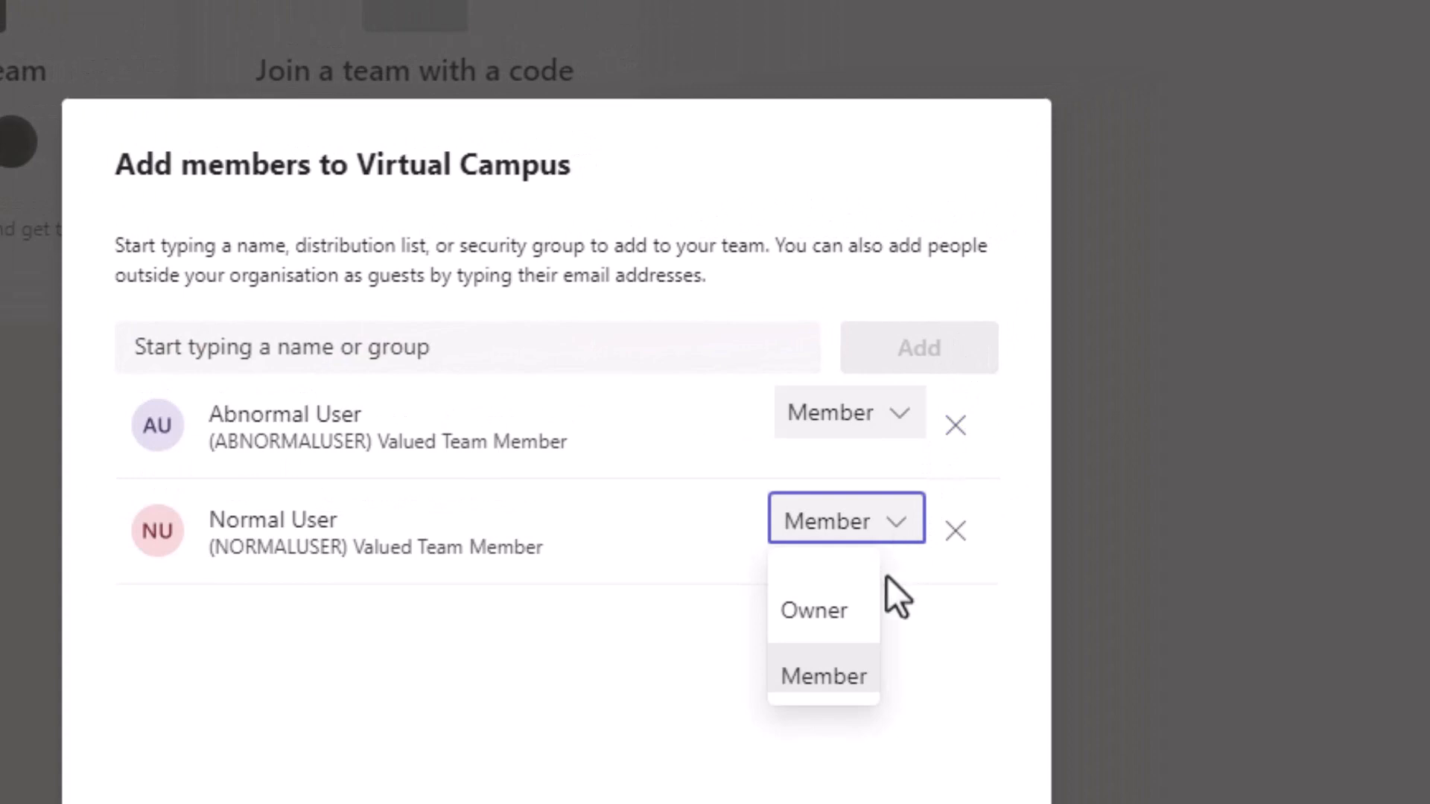
pyautogui.click(815, 610)
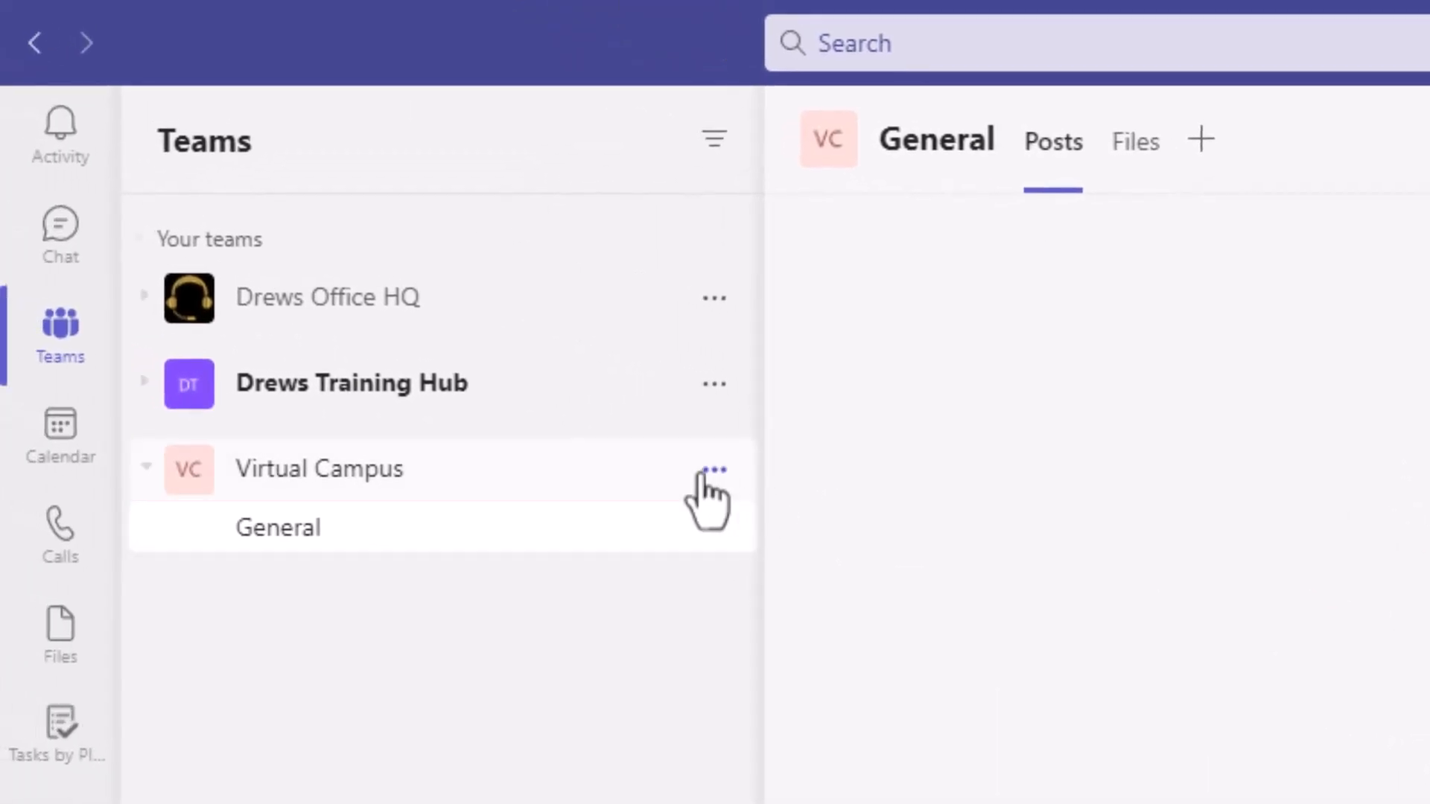
# Step: Add Simple Sender and Ronny Receiver as members via Manage team
pyautogui.click(714, 470)
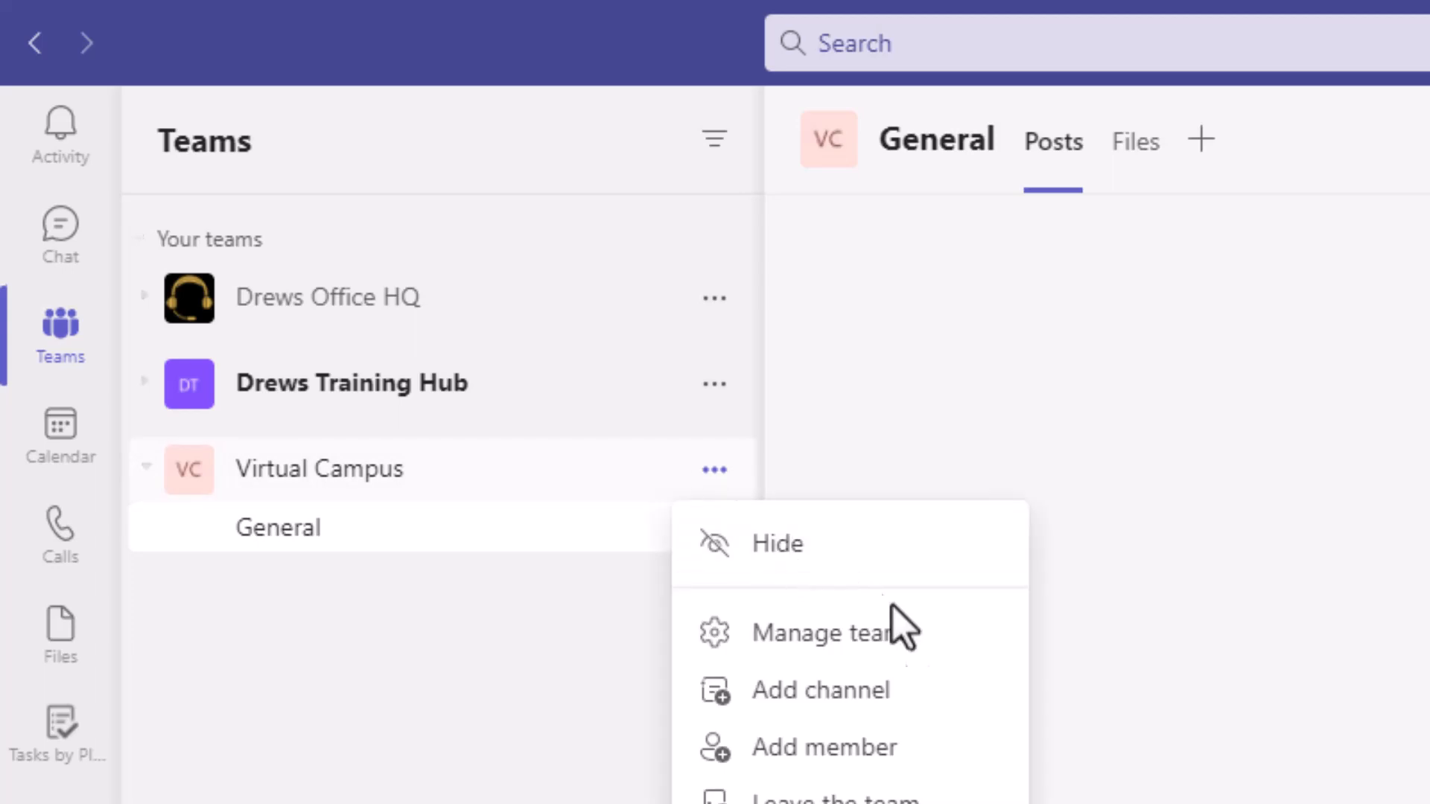
pyautogui.click(820, 633)
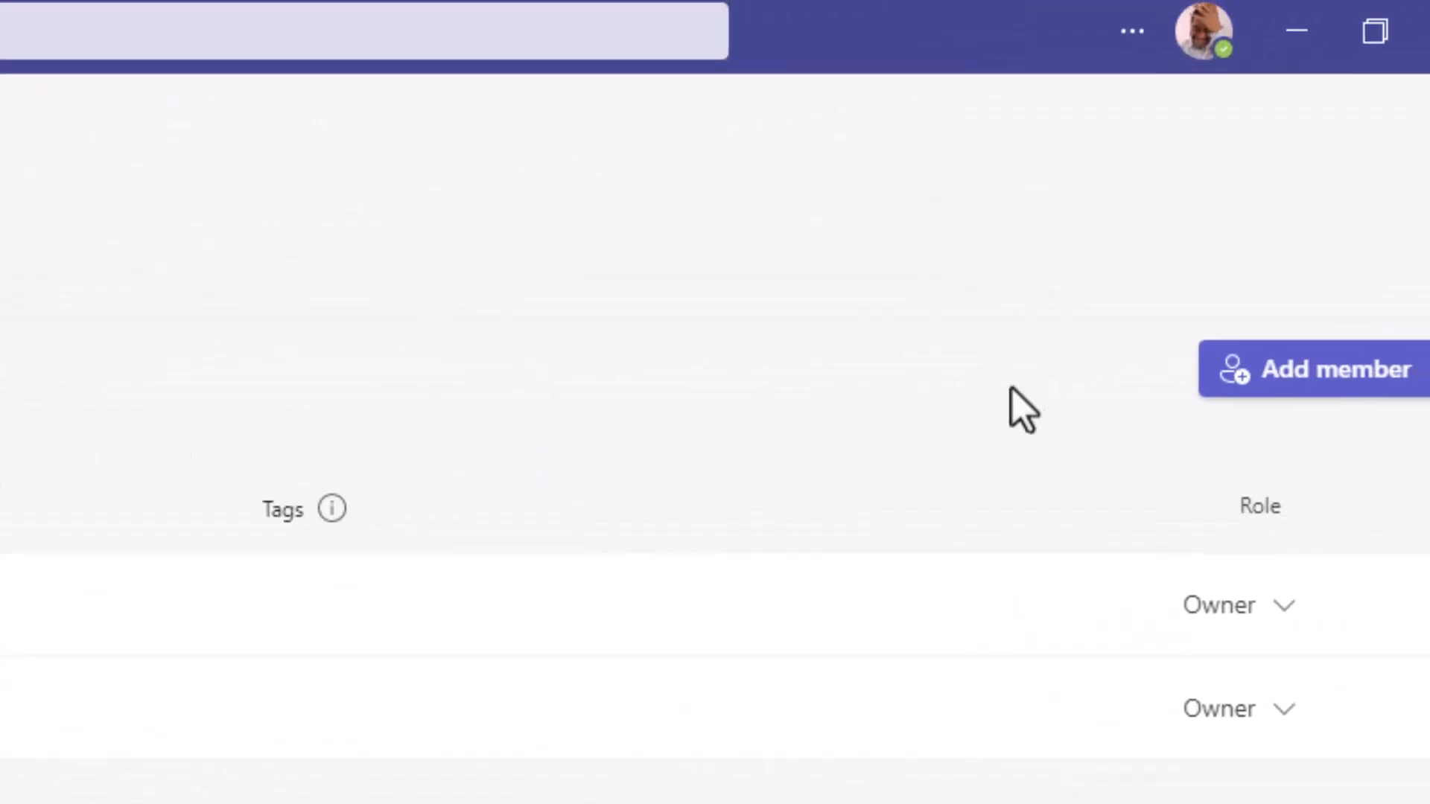
pyautogui.click(1318, 370)
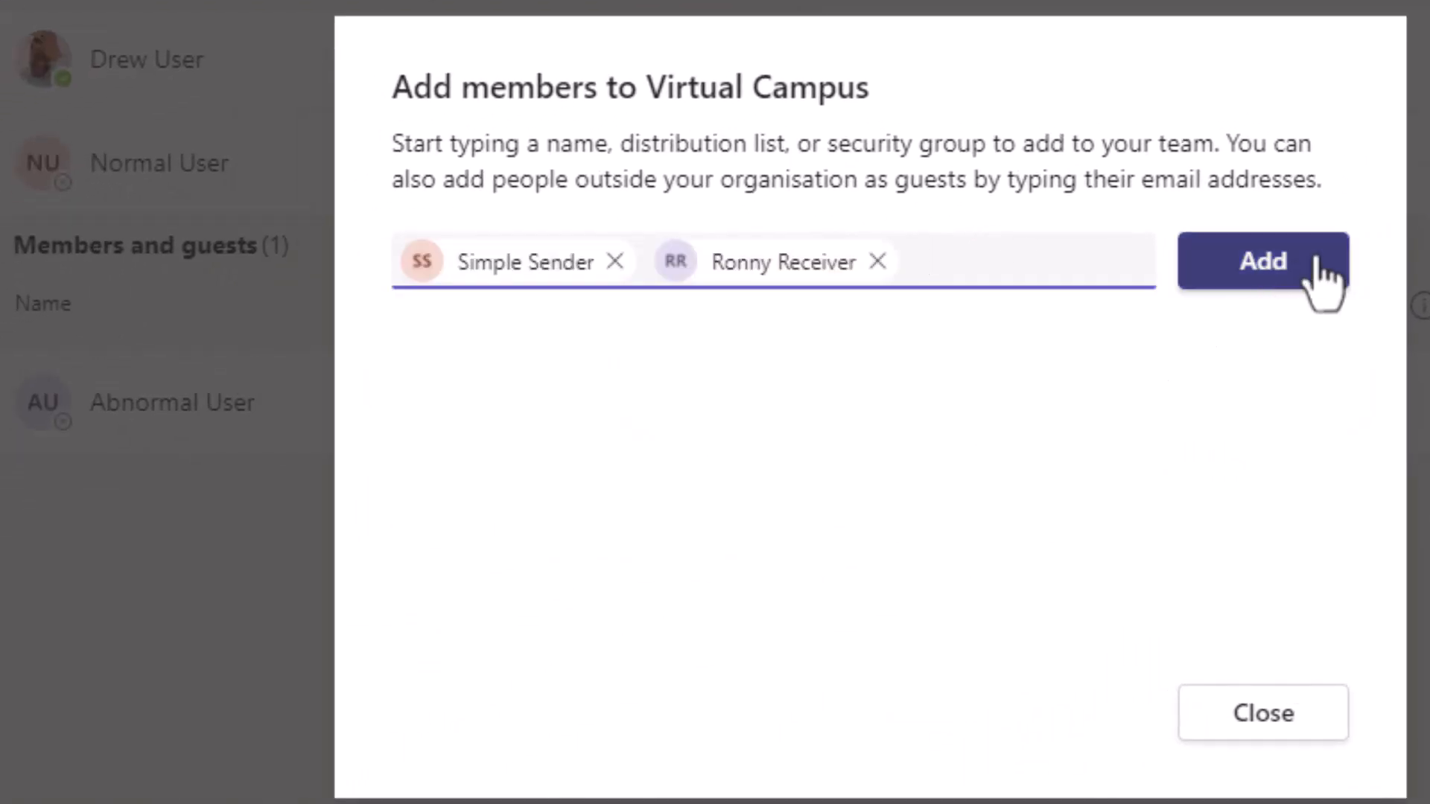
pyautogui.click(1264, 261)
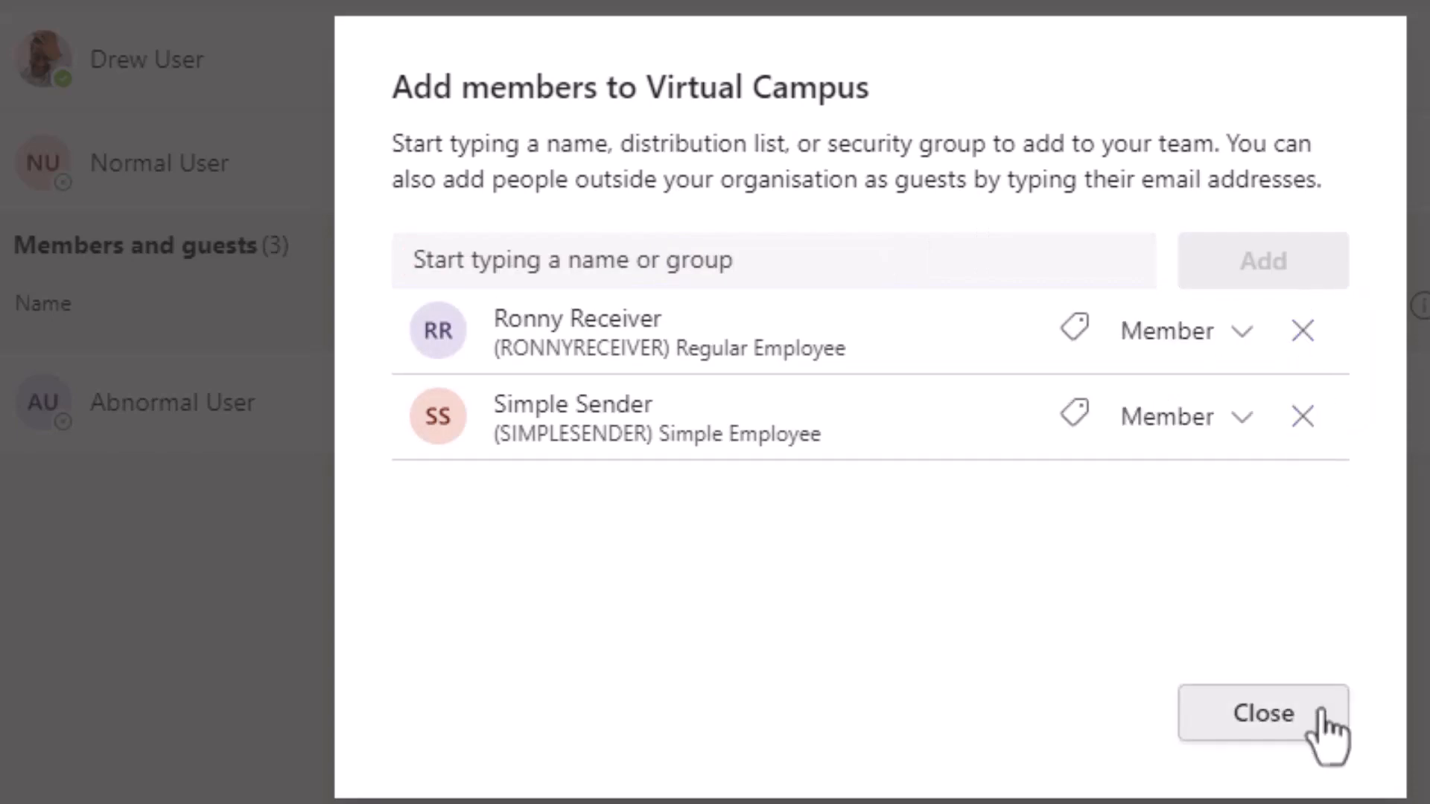
pyautogui.click(1261, 714)
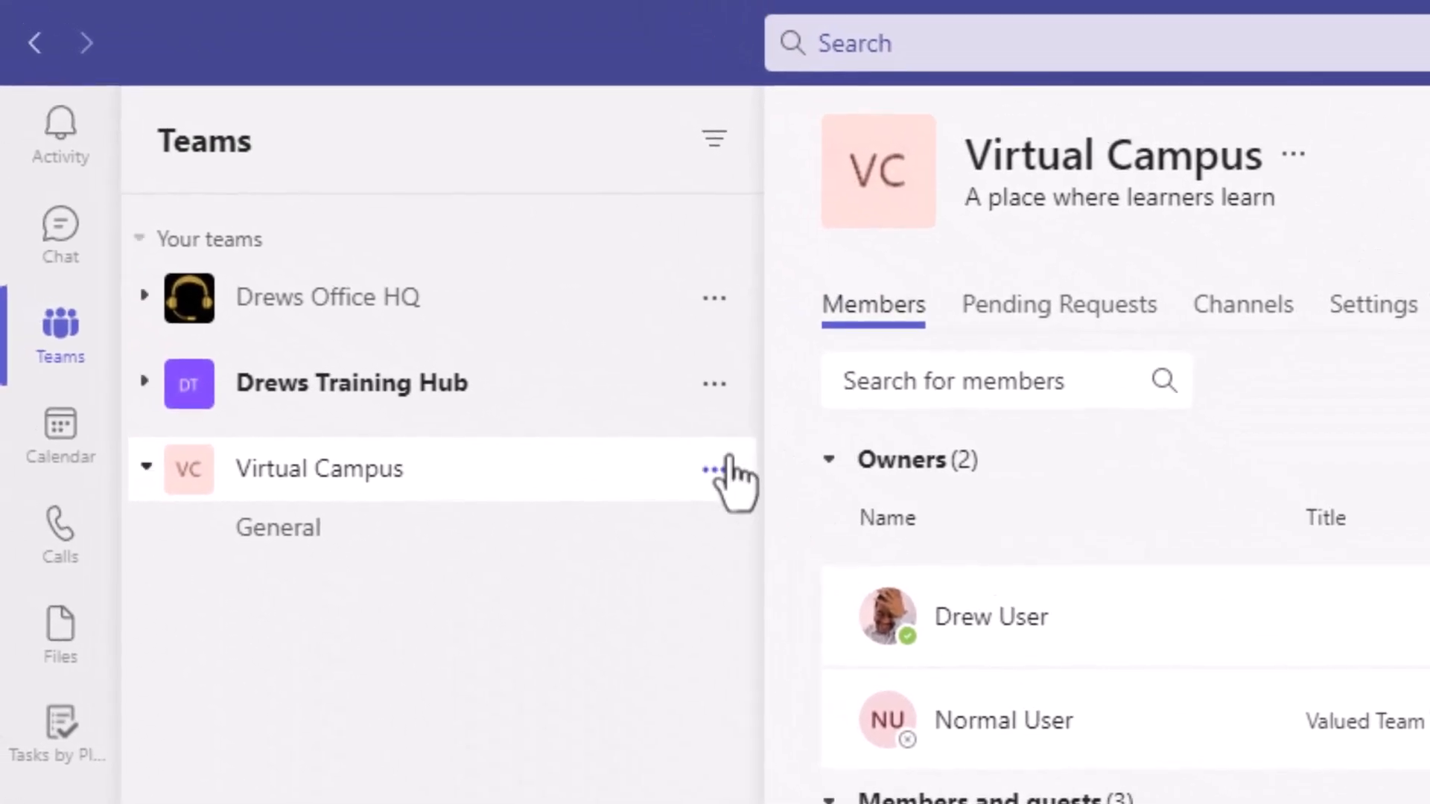
# Step: Create an 'Excel' channel set to show automatically in everyone's channel list
pyautogui.click(713, 468)
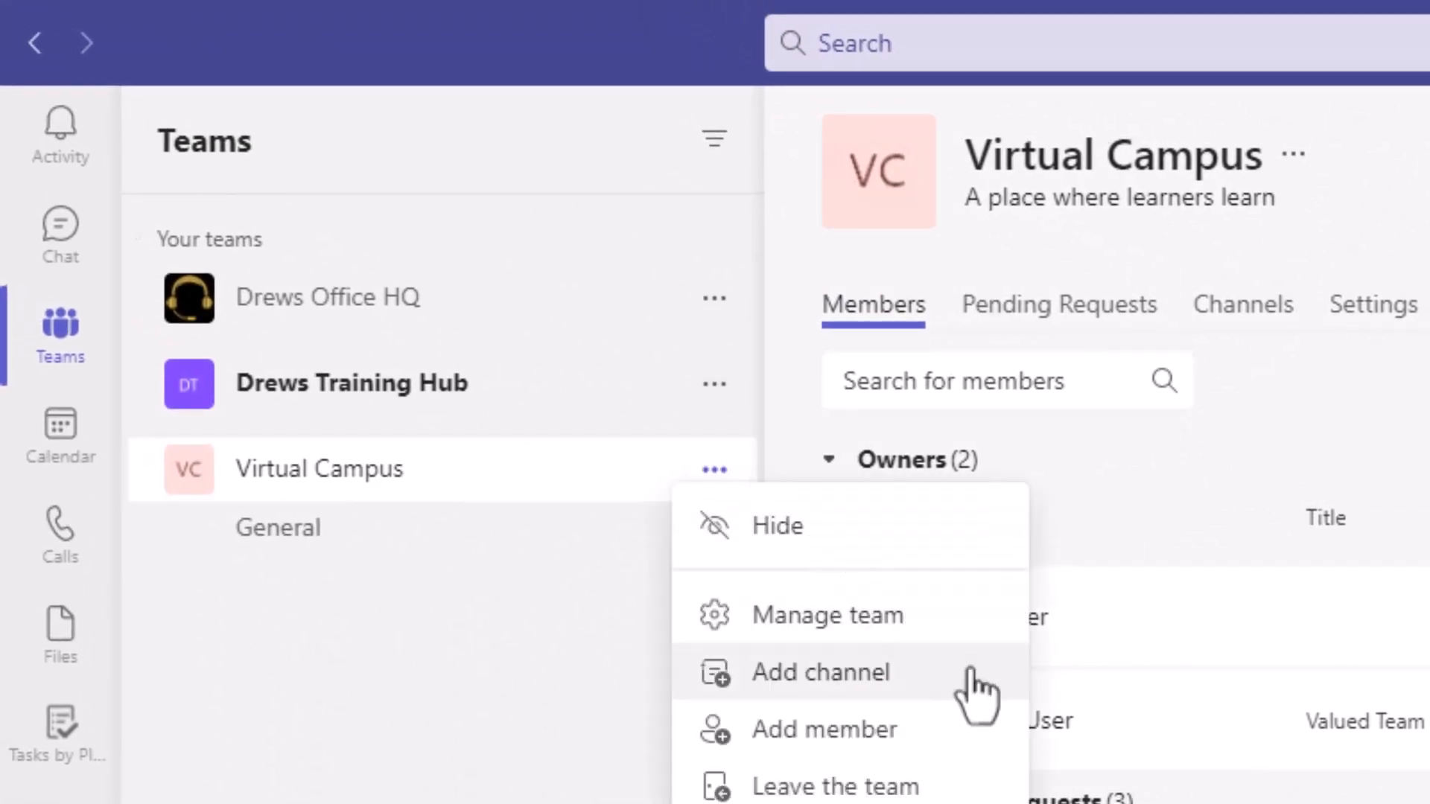
pyautogui.click(821, 672)
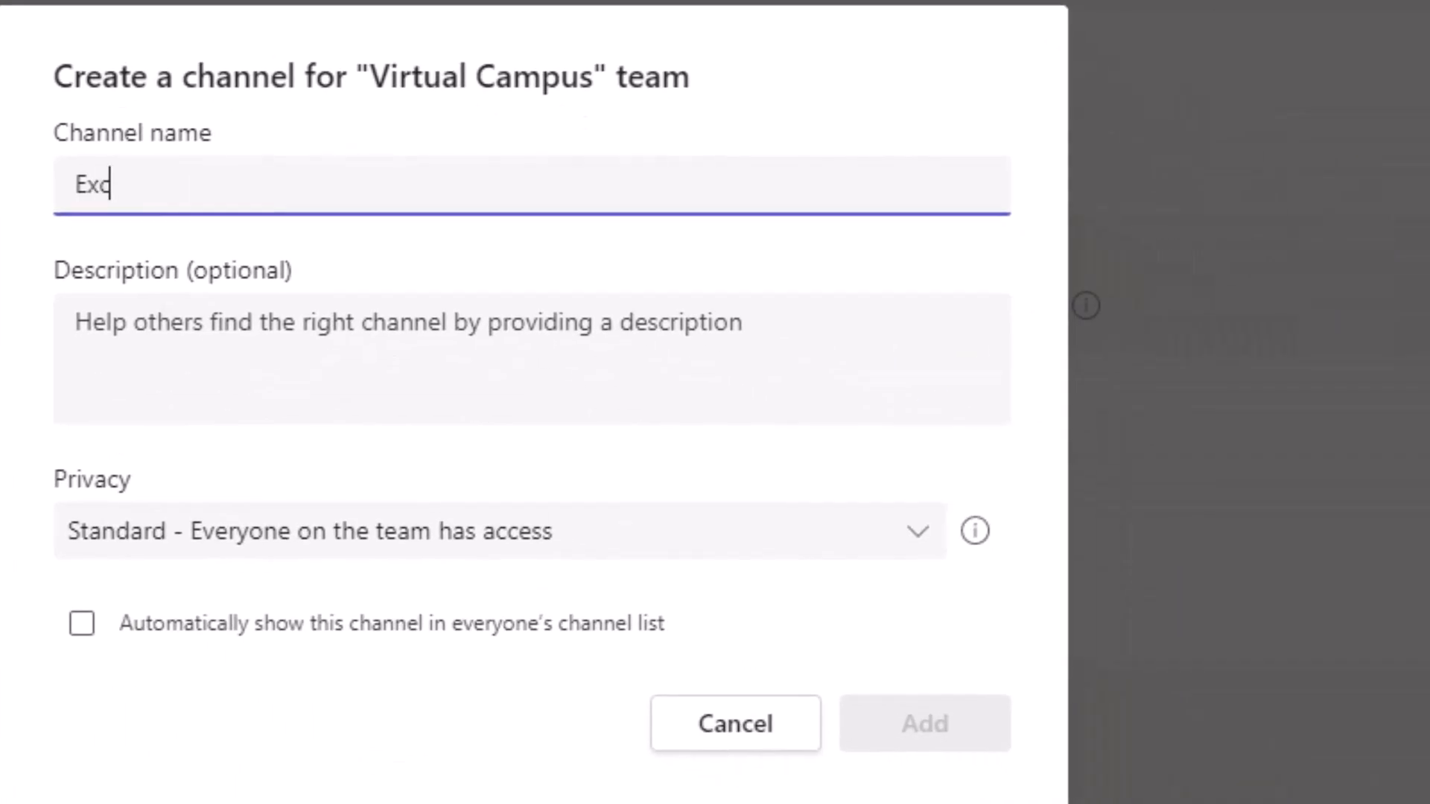
pyautogui.write('el')
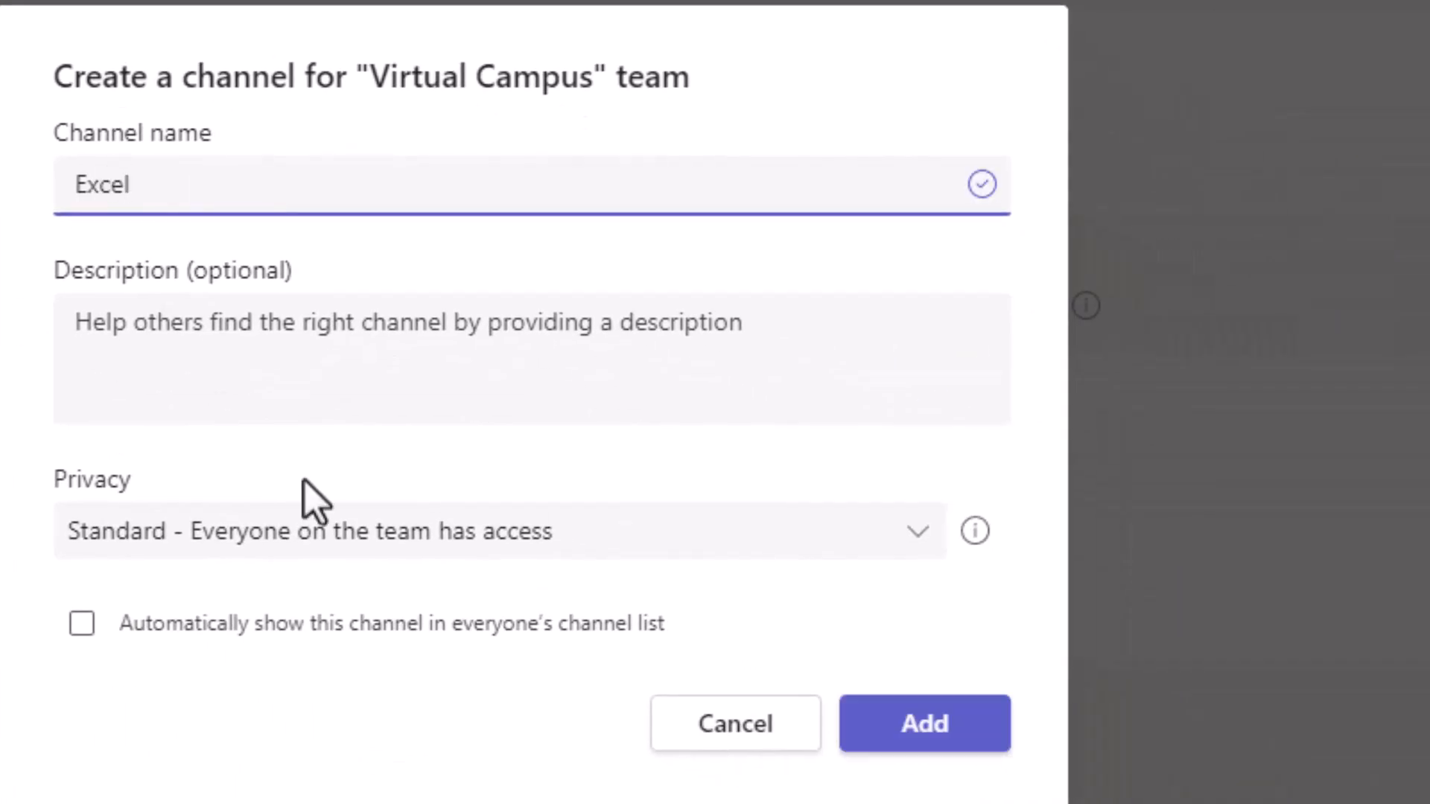
pyautogui.click(82, 623)
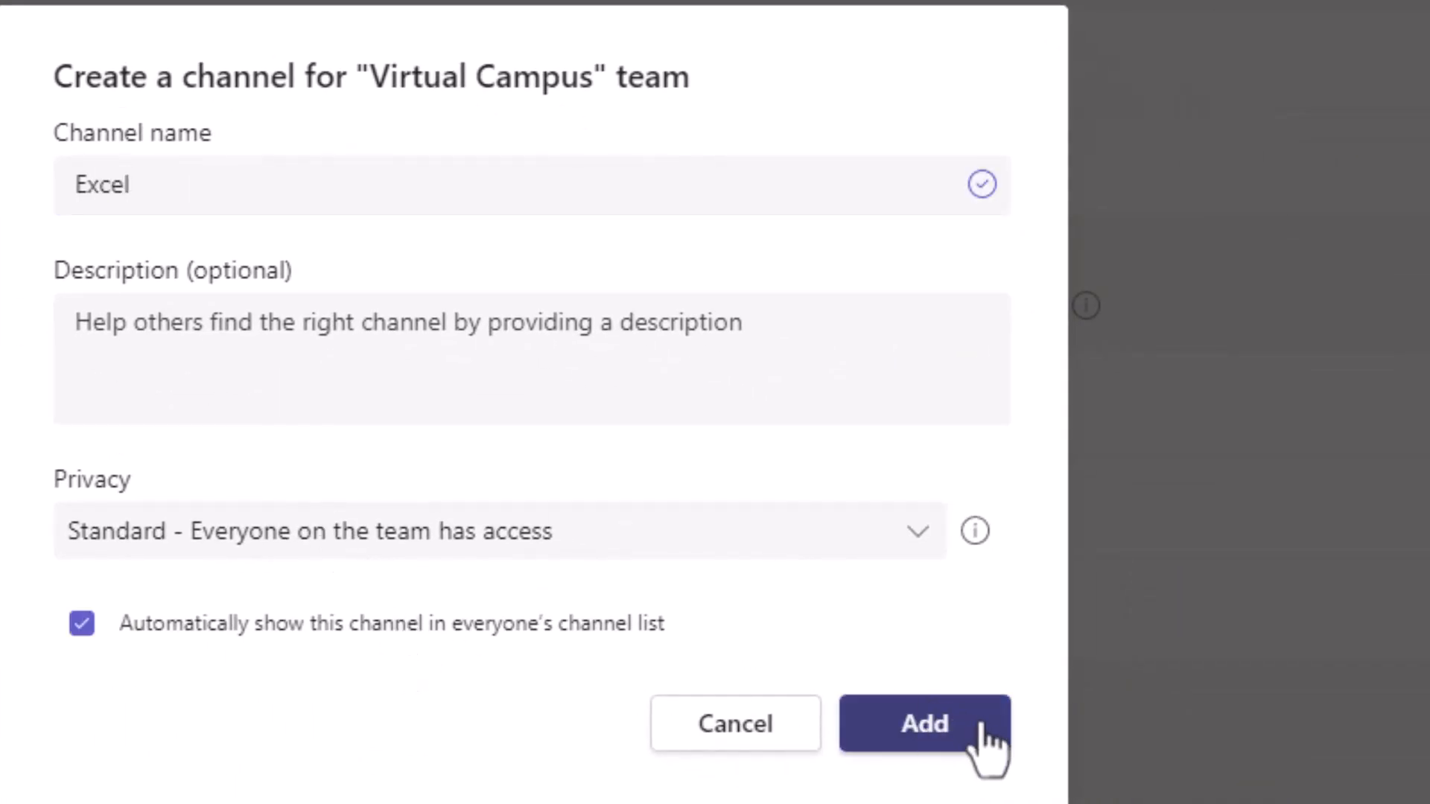
pyautogui.click(926, 725)
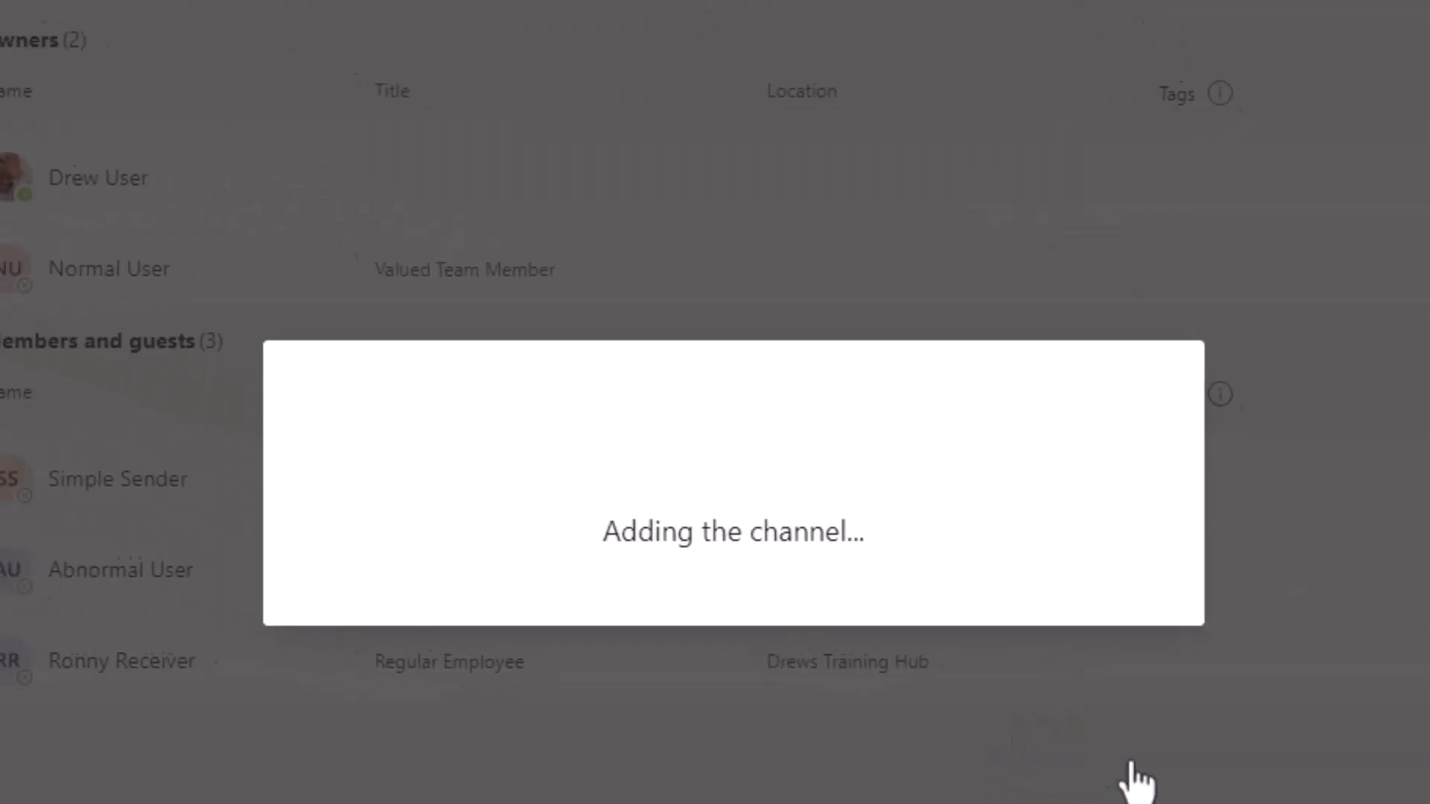